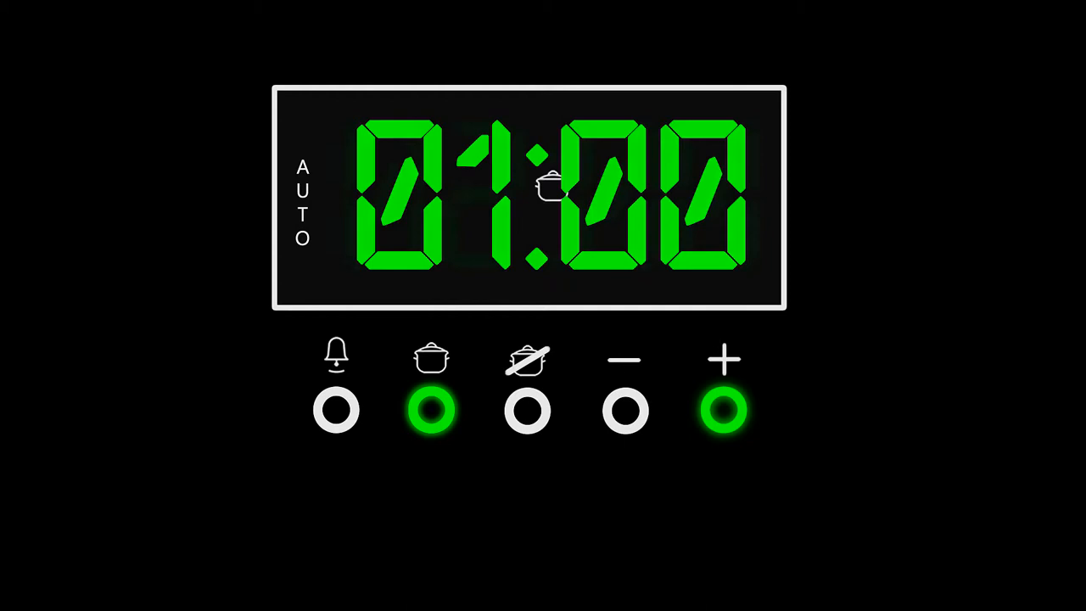
- Set the oven's cook time on the timer display to 01:00
left_click(723, 409)
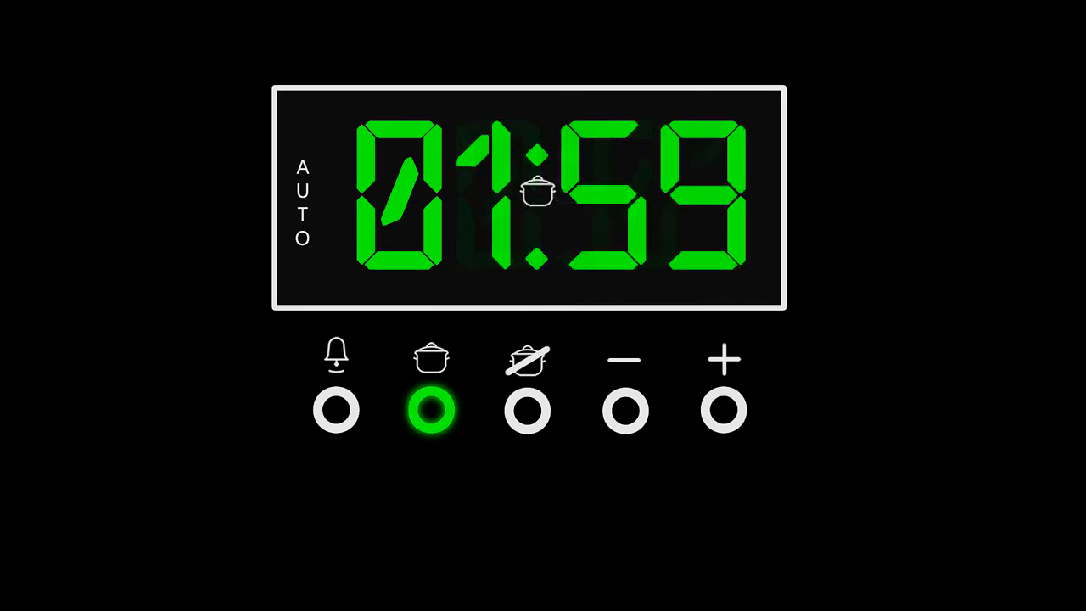